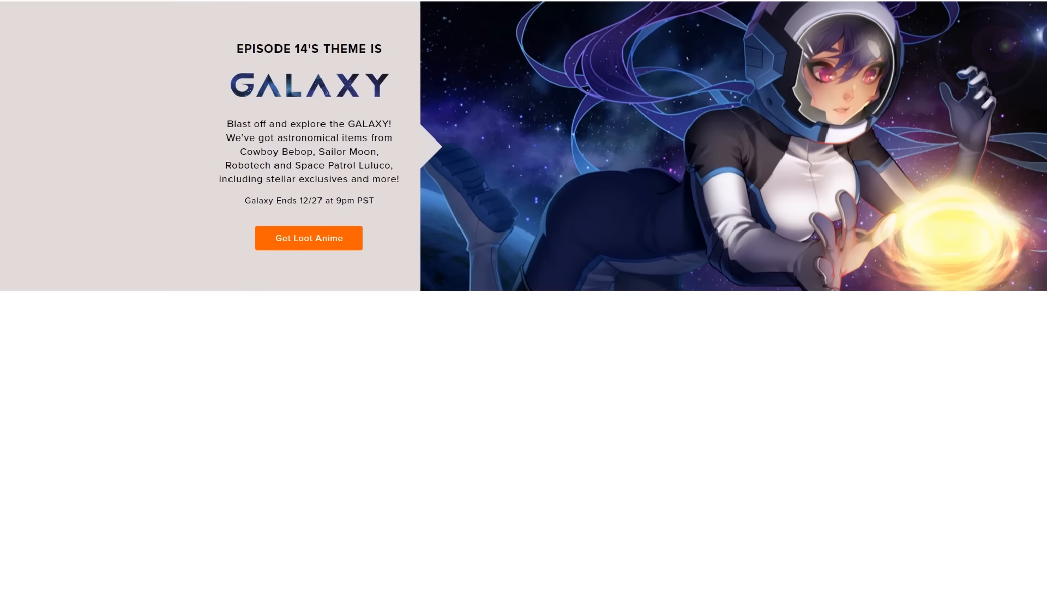
pyautogui.scroll(-3)
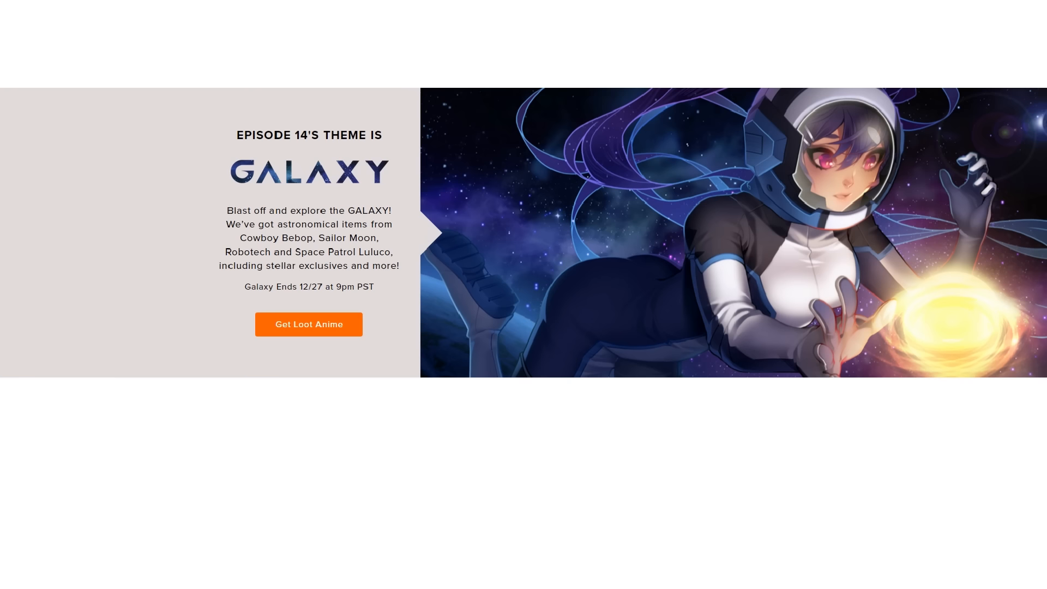